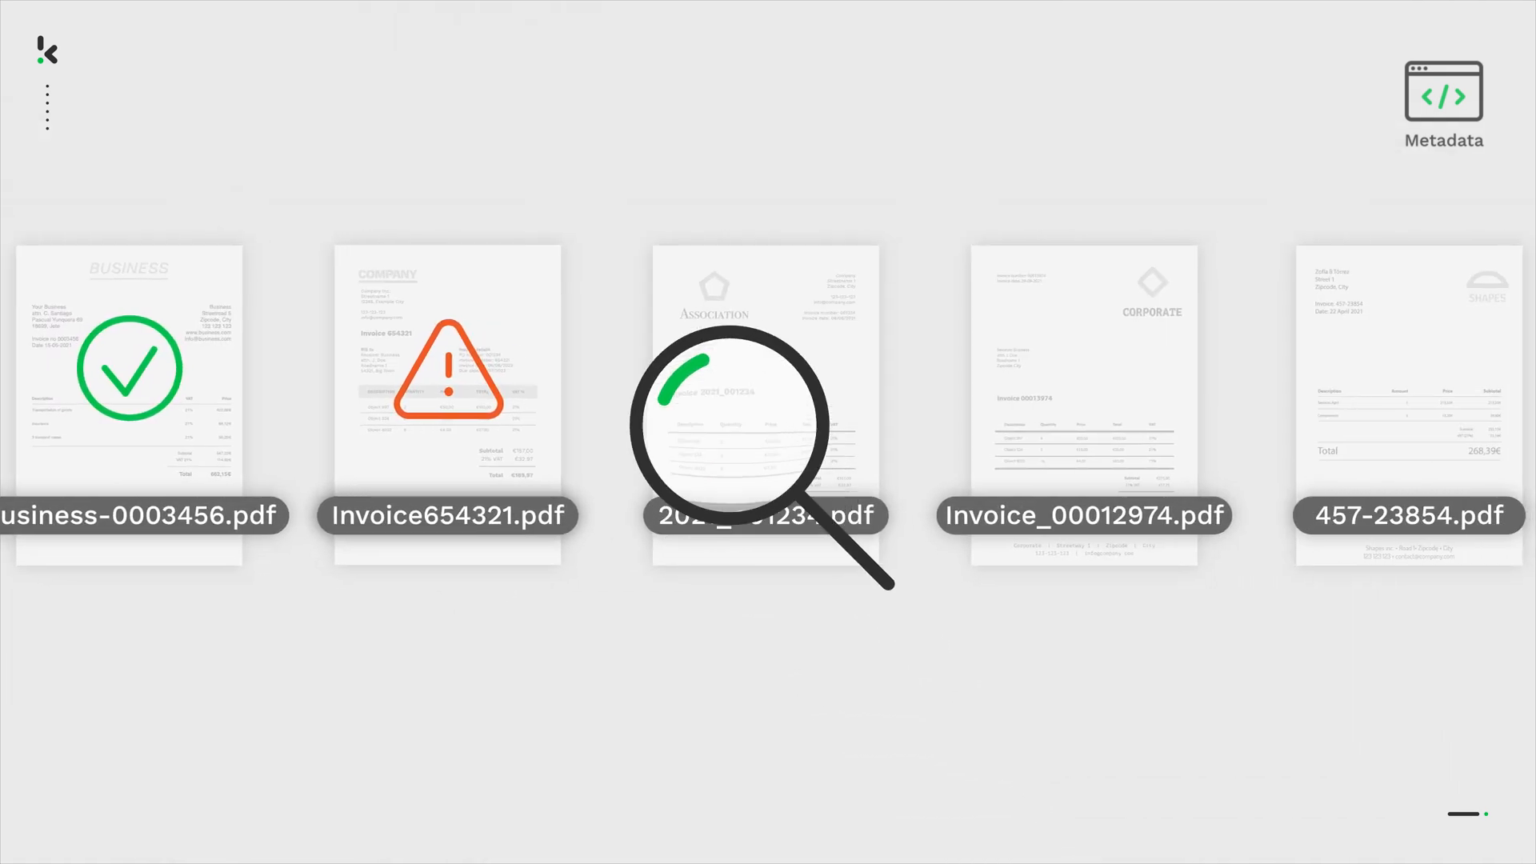
left_click(127, 368)
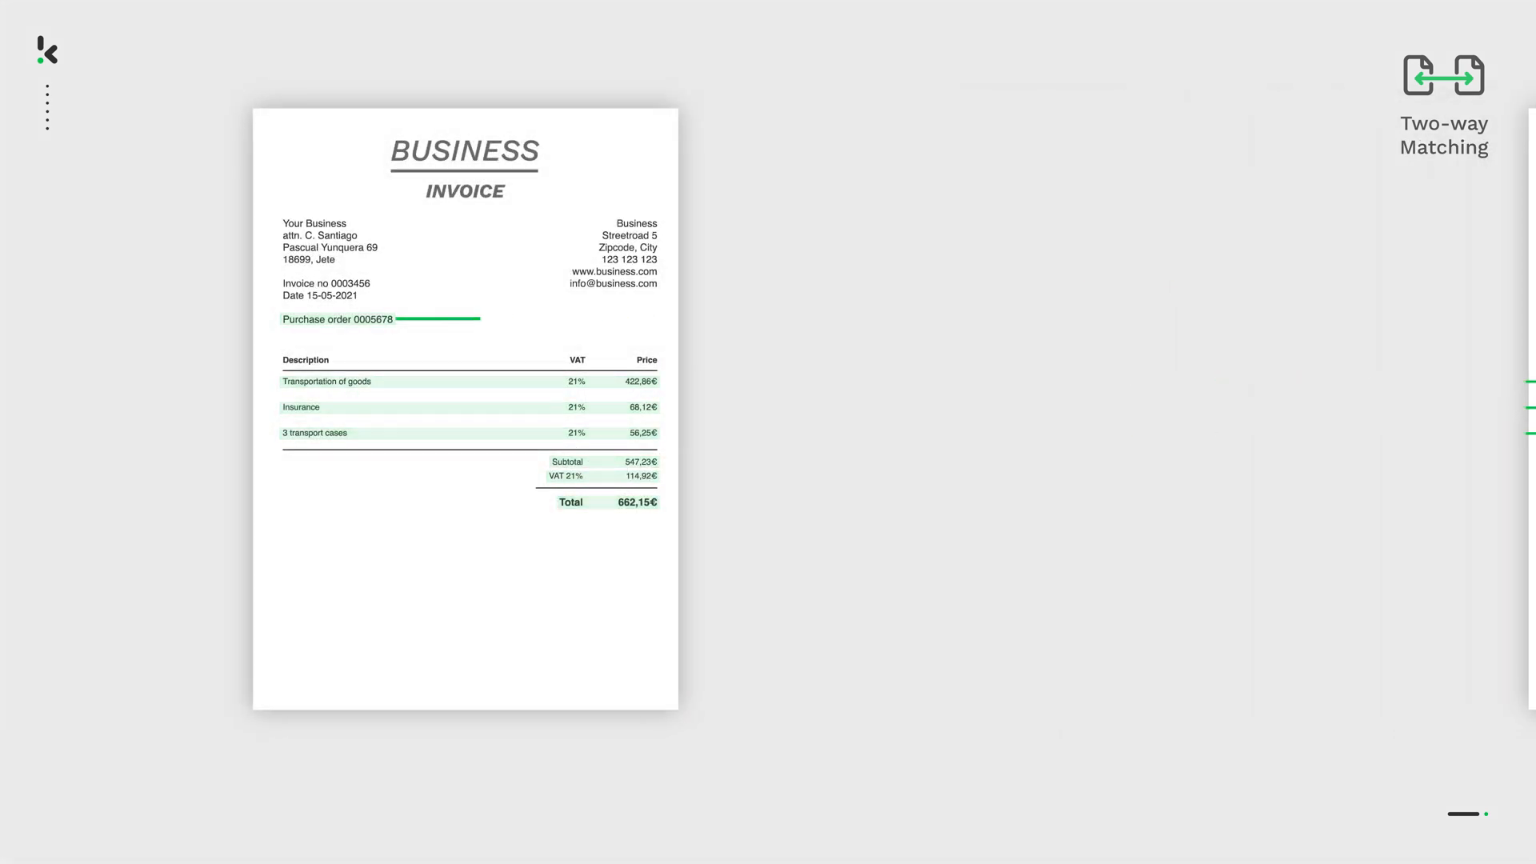